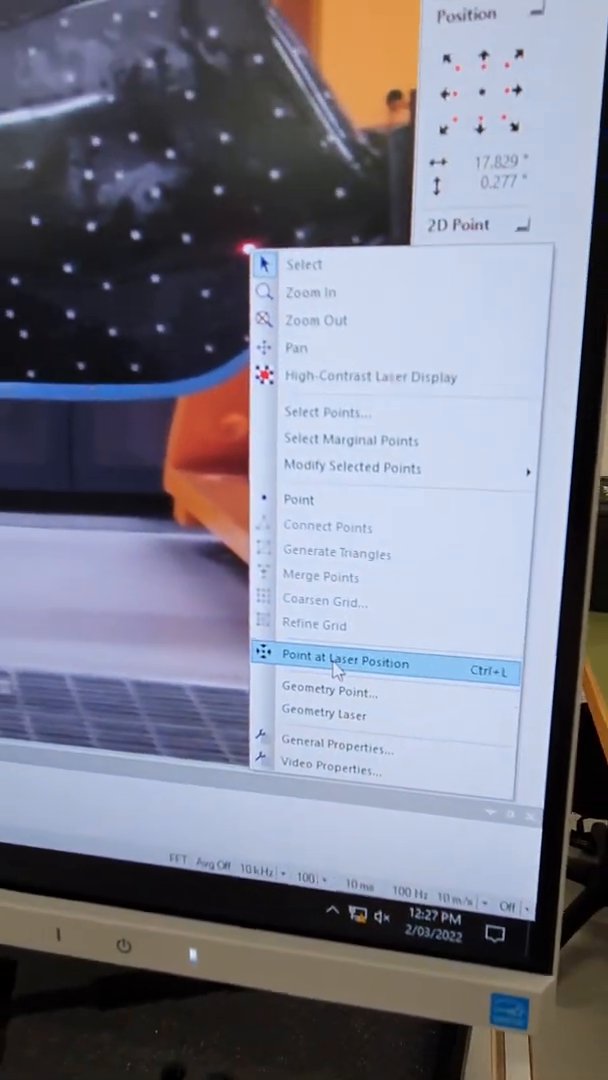
Place a scan point at the laser spot on the blade and bring up point options for the next one.
{"action": "left_click", "coordinate": [344, 662]}
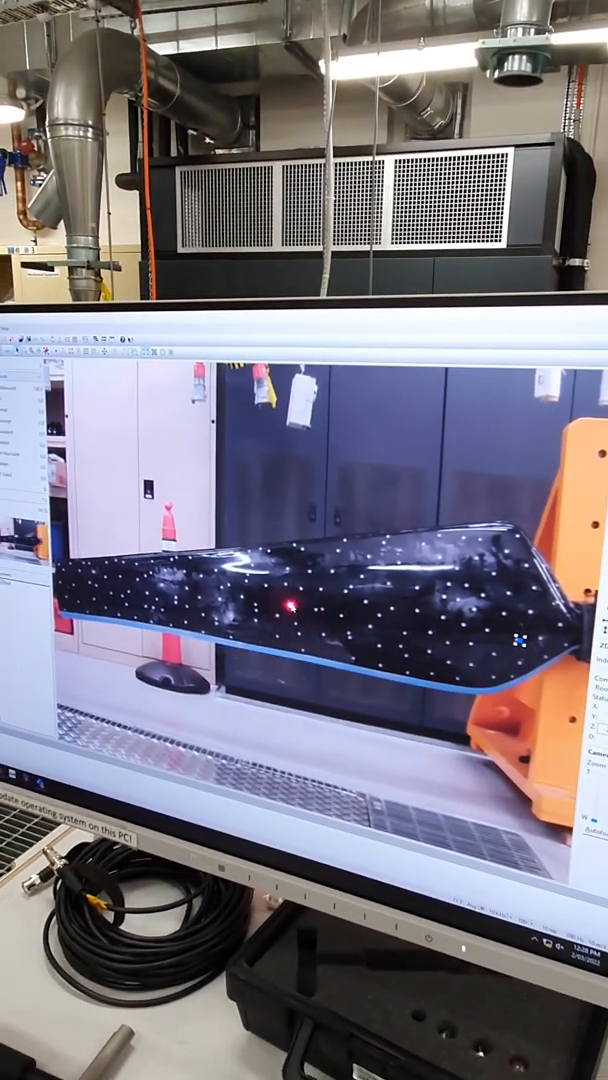
{"action": "right_click", "coordinate": [290, 620]}
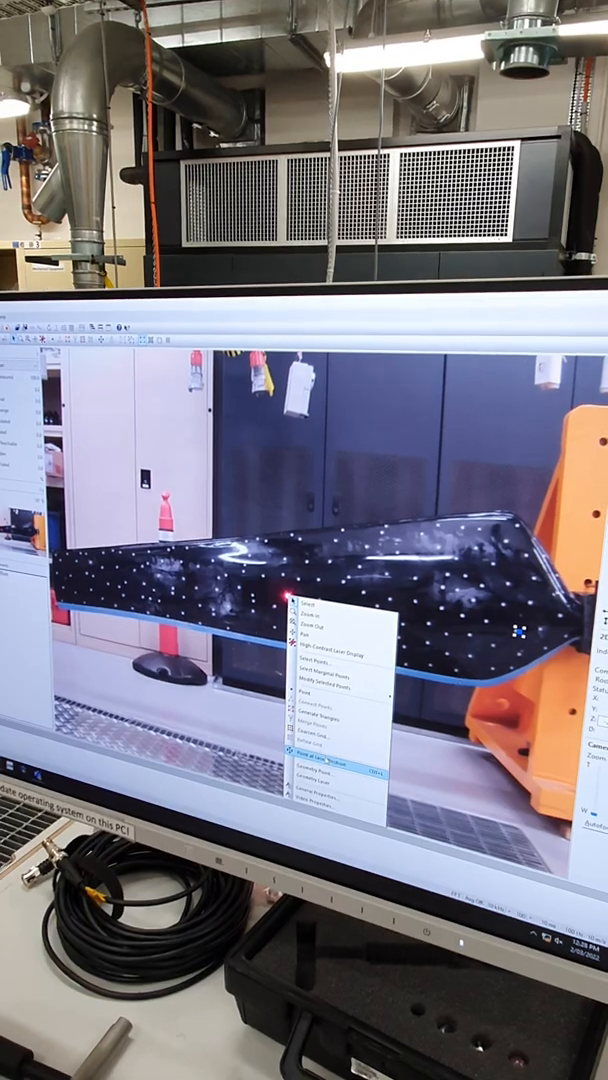